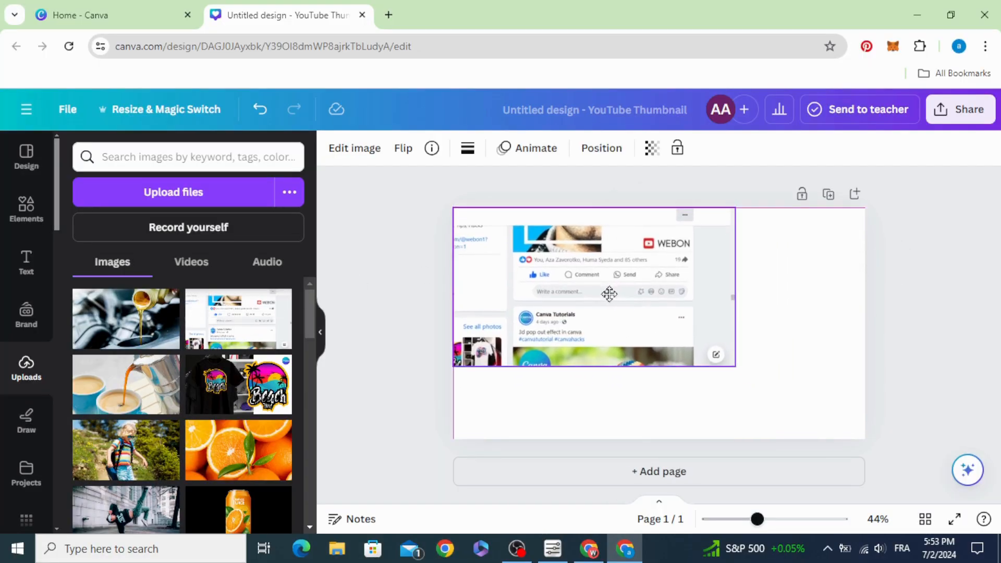
- Select the Facebook post screenshot on the thumbnail page
click(594, 287)
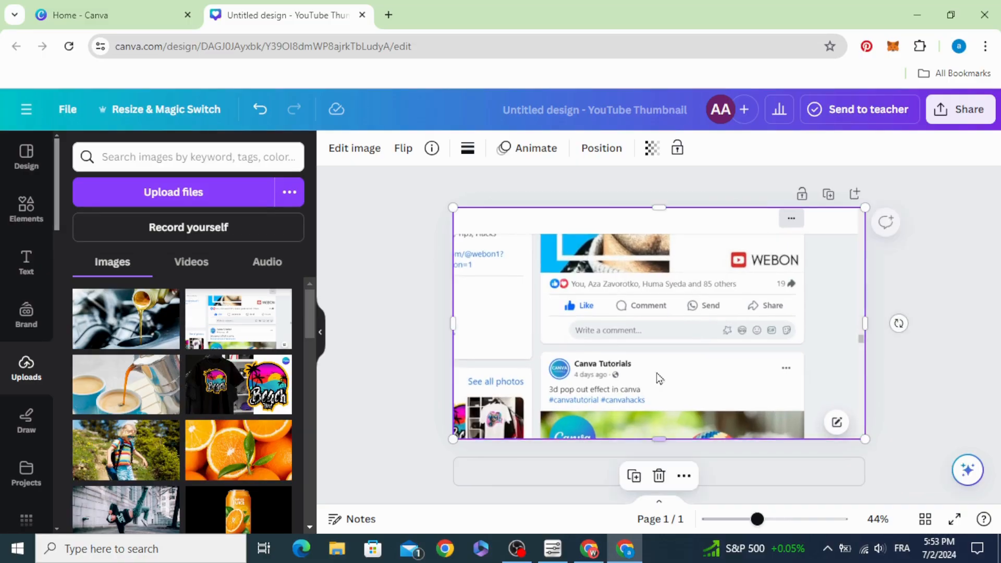
mouse_move(754, 318)
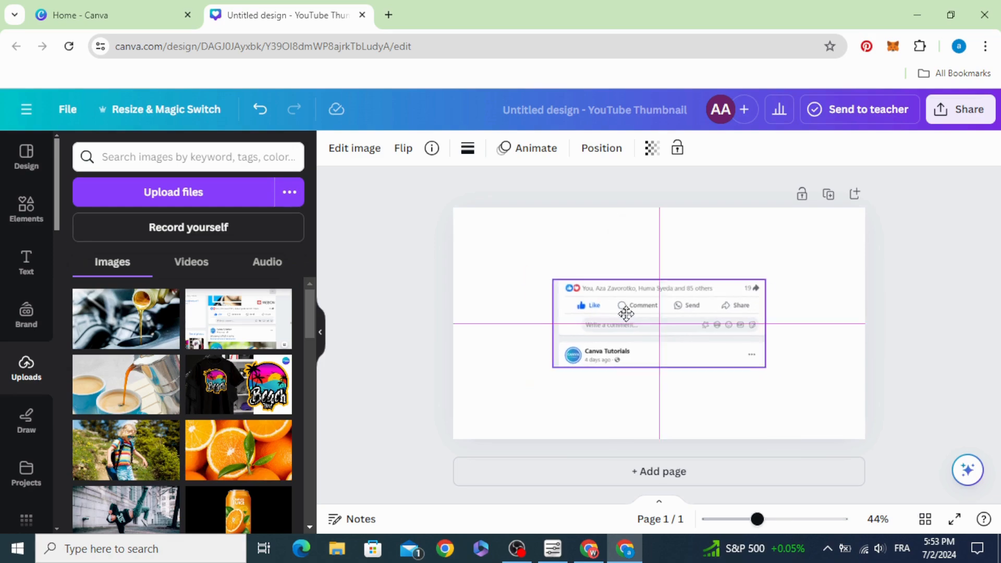
- Add the oil-pouring photo from Uploads and bring up its options menu
click(658, 322)
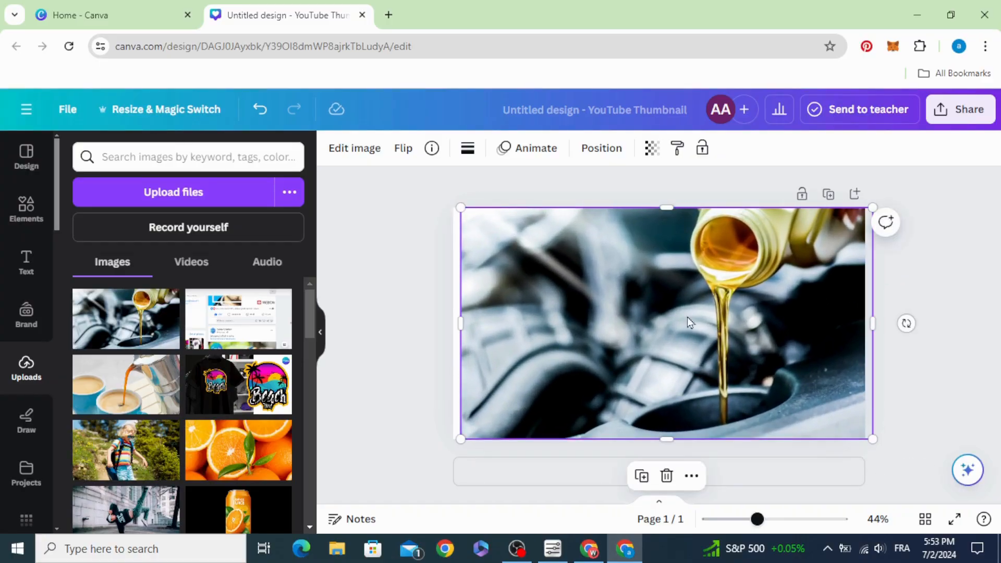
right_click(688, 322)
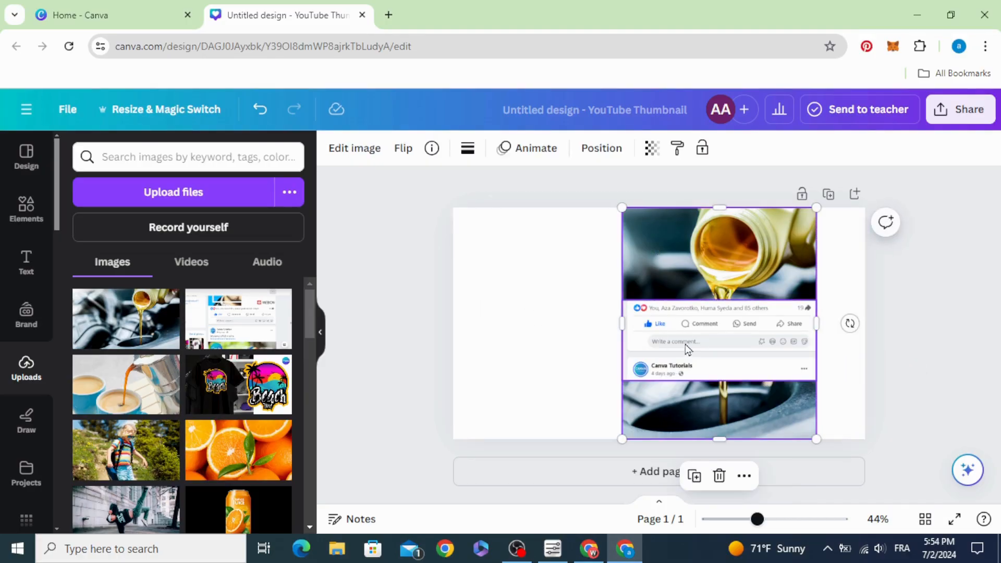
mouse_move(708, 364)
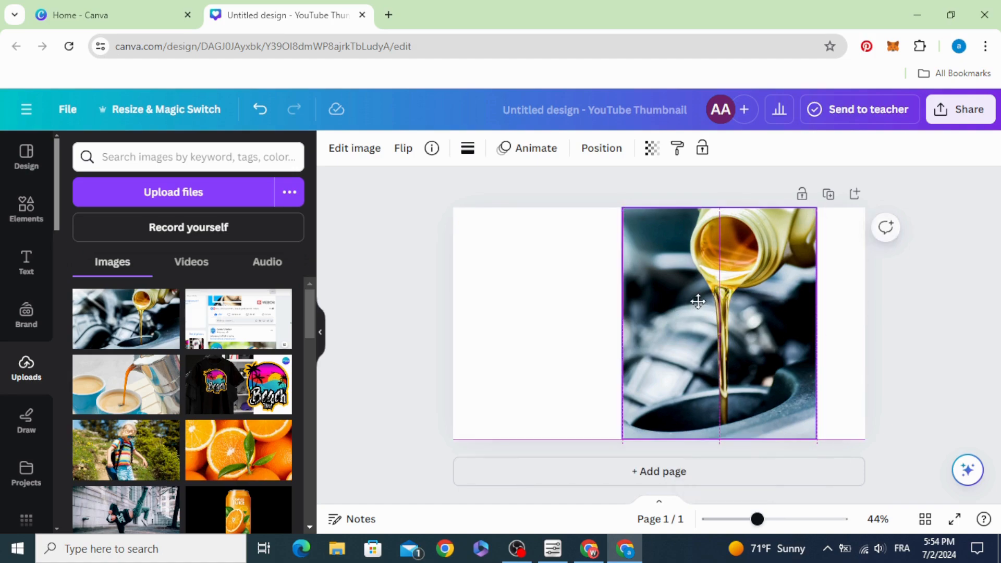
- Magic Grab the oil stream with the Brush, grab it, then deselect
click(718, 322)
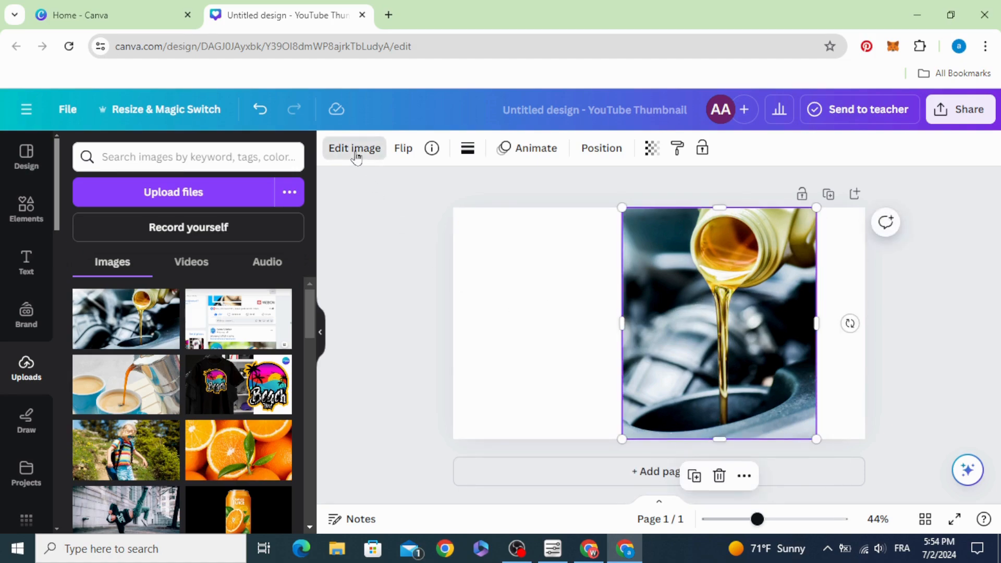
click(354, 148)
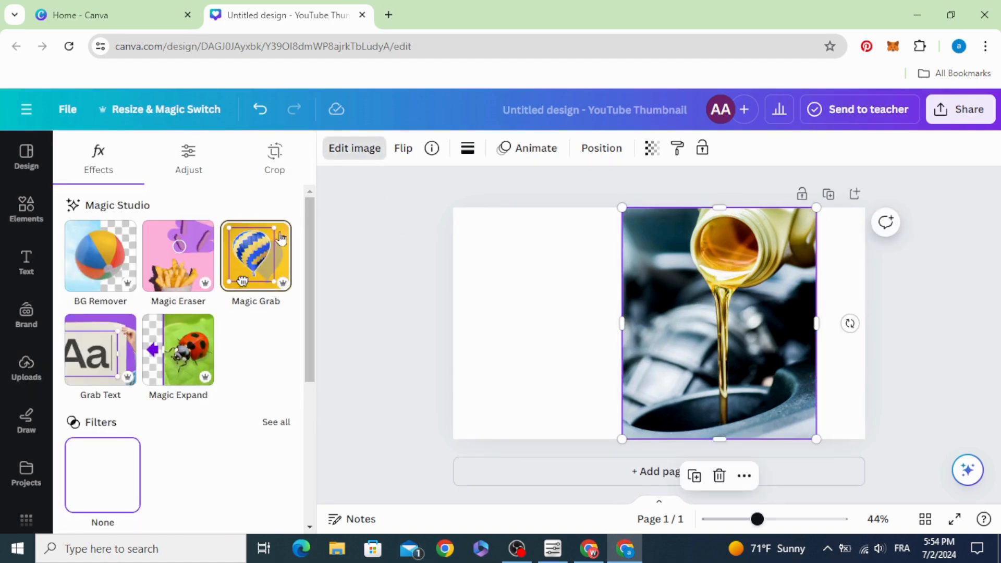
click(255, 256)
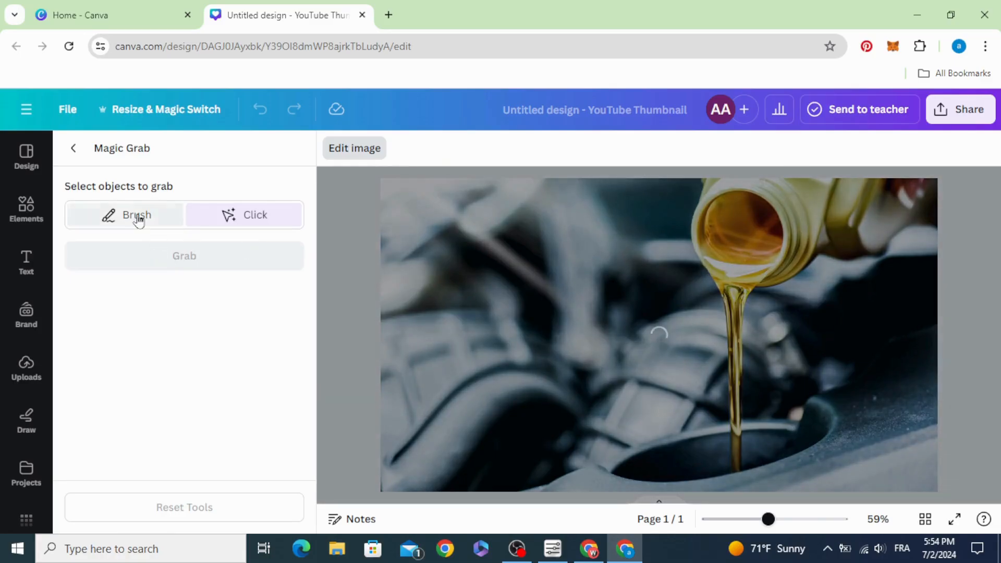
click(137, 214)
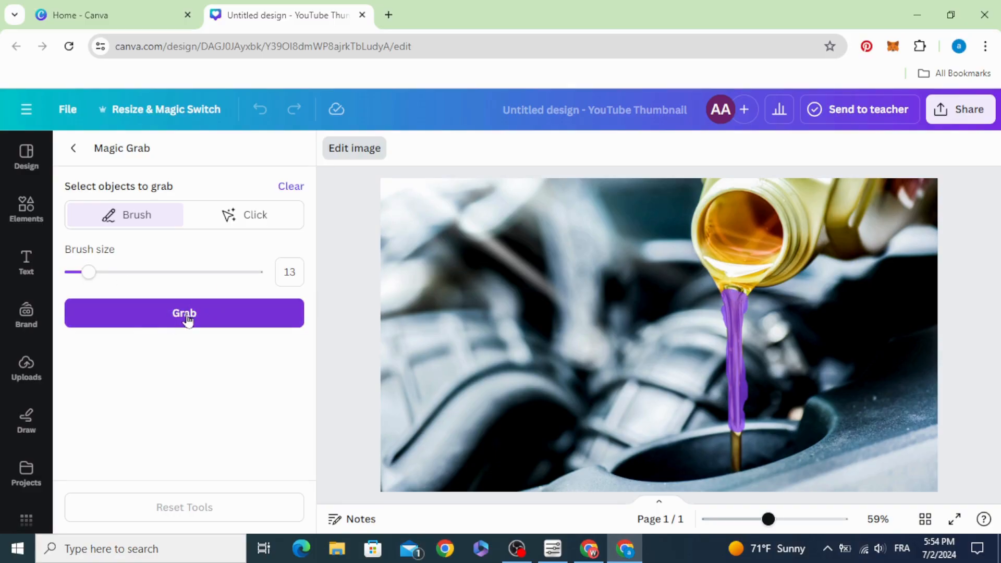
click(184, 312)
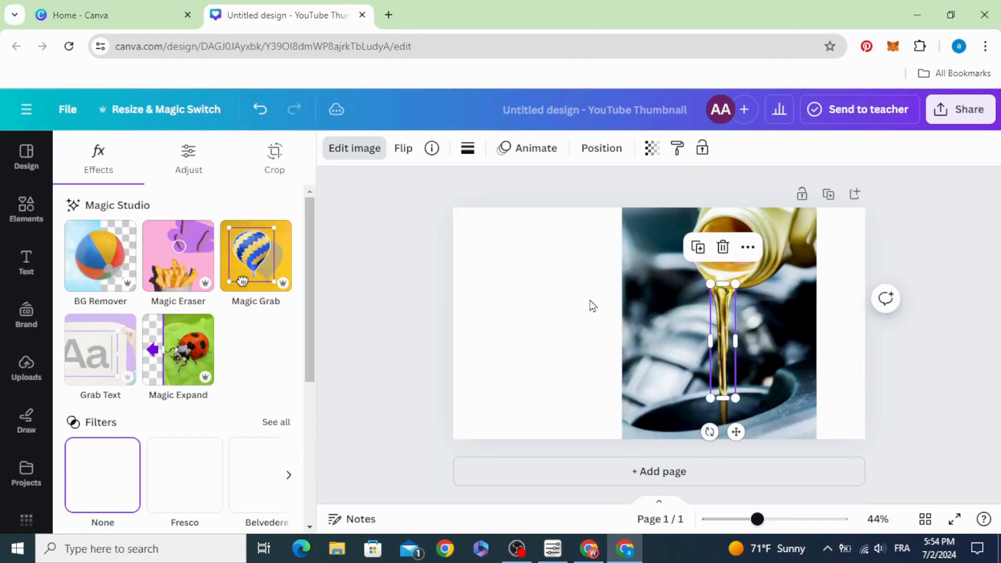
click(25, 367)
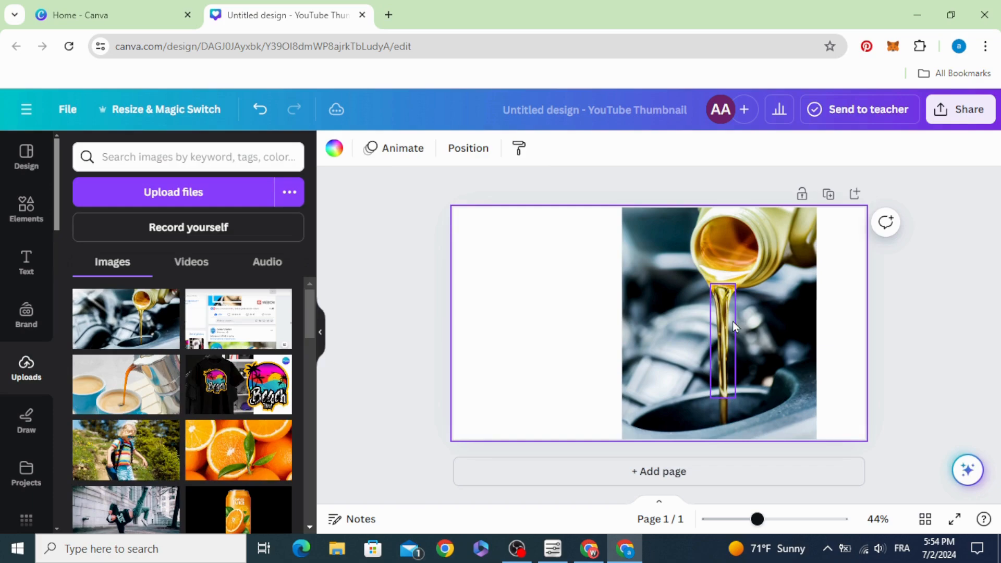